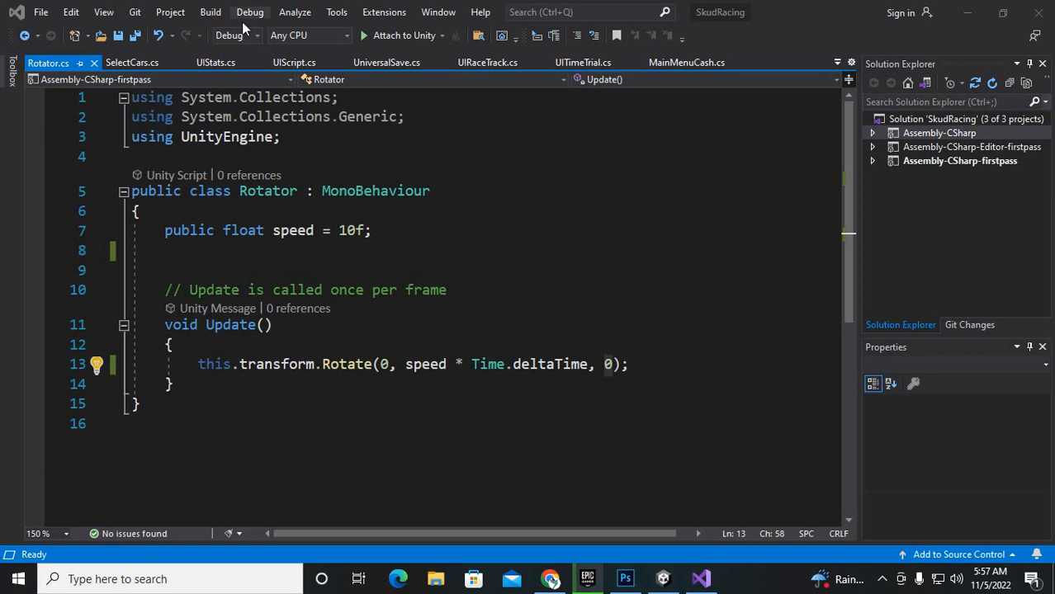
Bring the SelectCars.cs script up in Visual Studio, showing its LastCar and DisplayCars code.
left_click(132, 62)
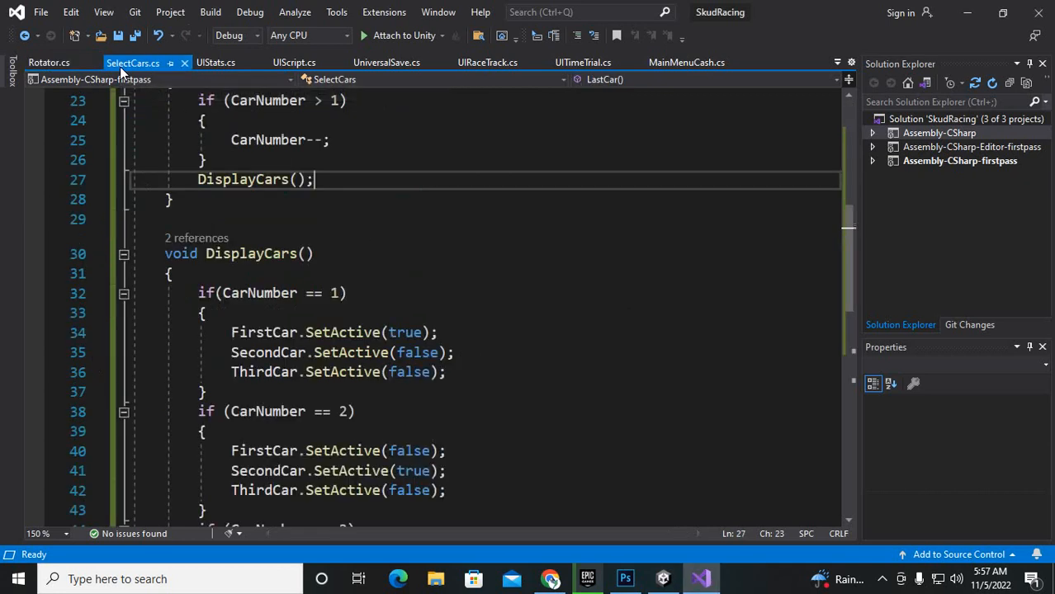
mouse_move(663, 578)
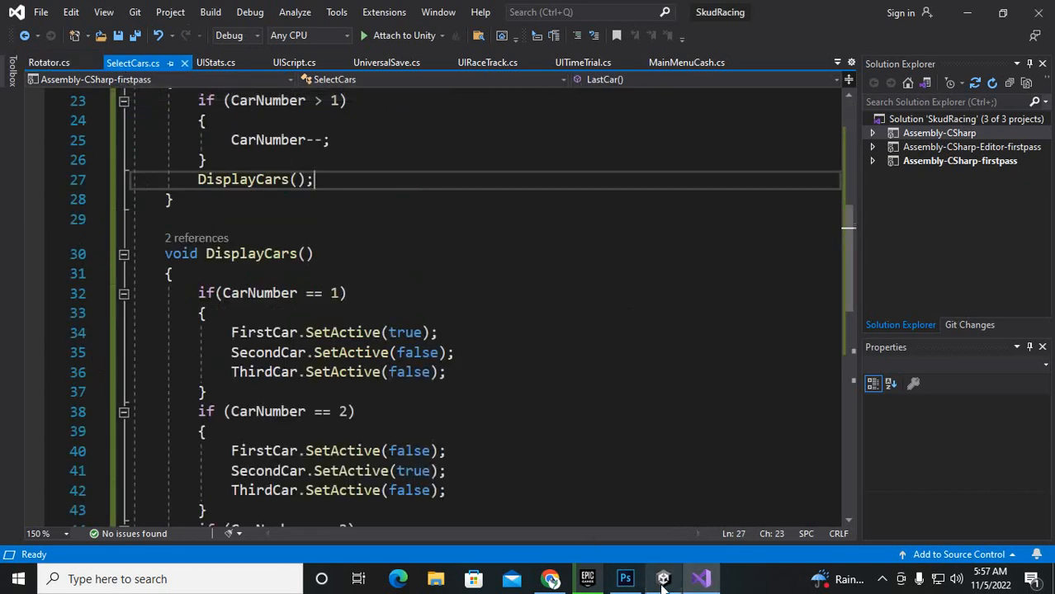
Browse Unity's Assets > Standard Assets > Vehicles > Car folder, then return to Visual Studio.
left_click(662, 578)
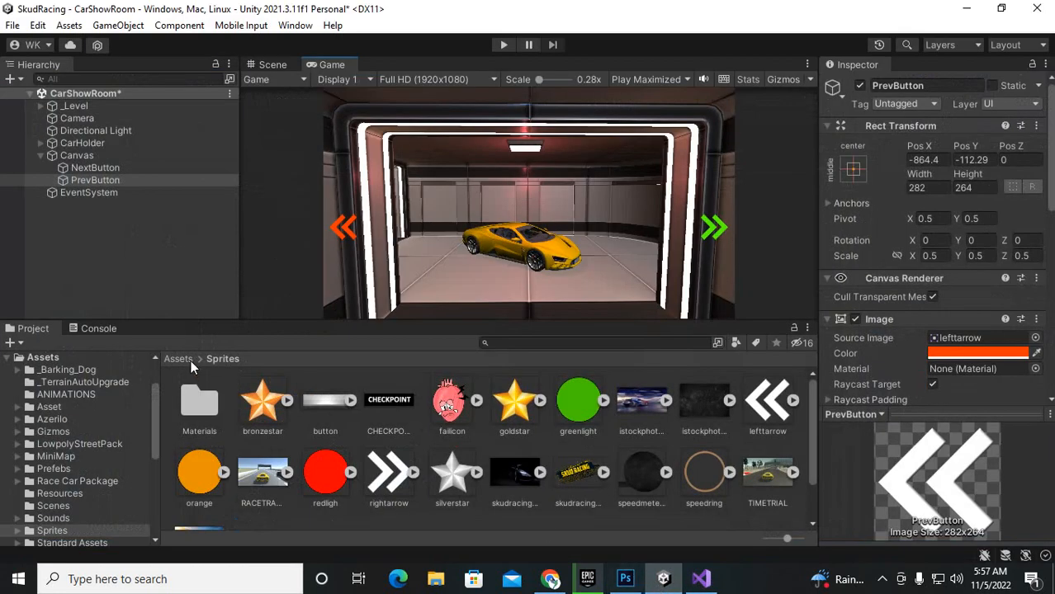
left_click(177, 359)
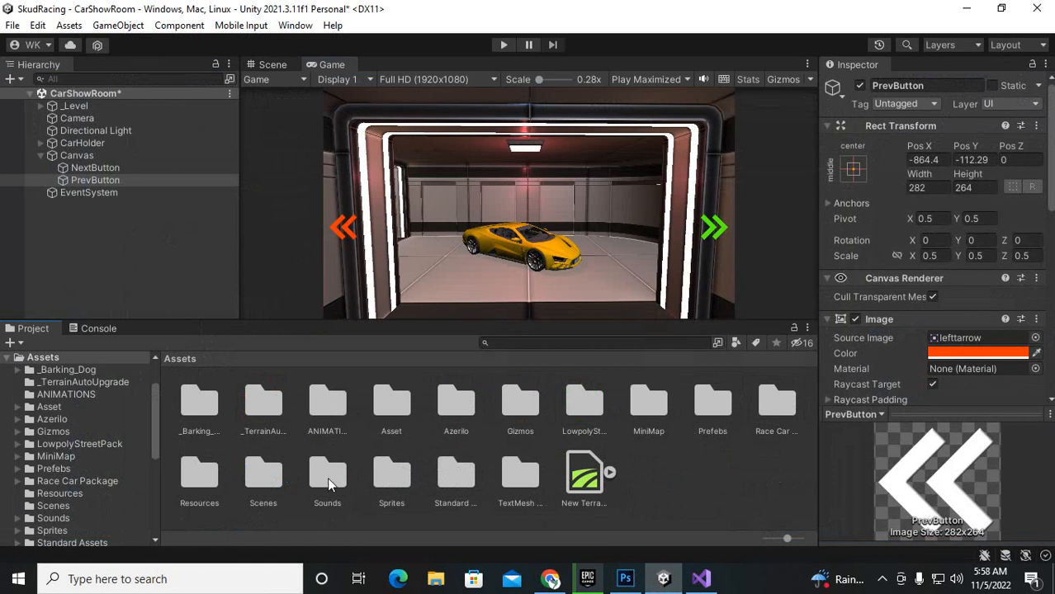
mouse_move(718, 429)
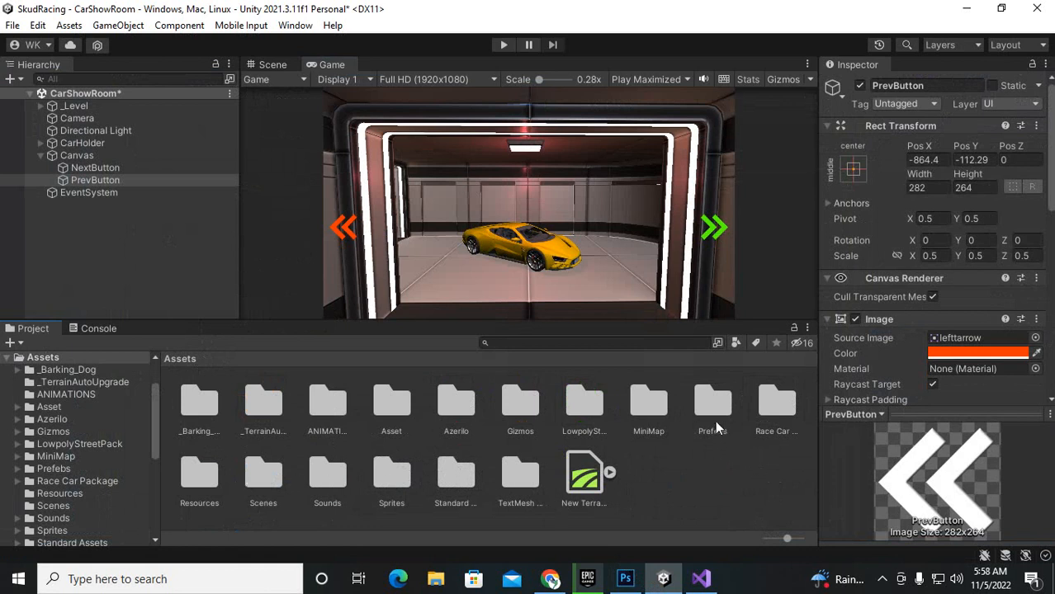
mouse_move(739, 474)
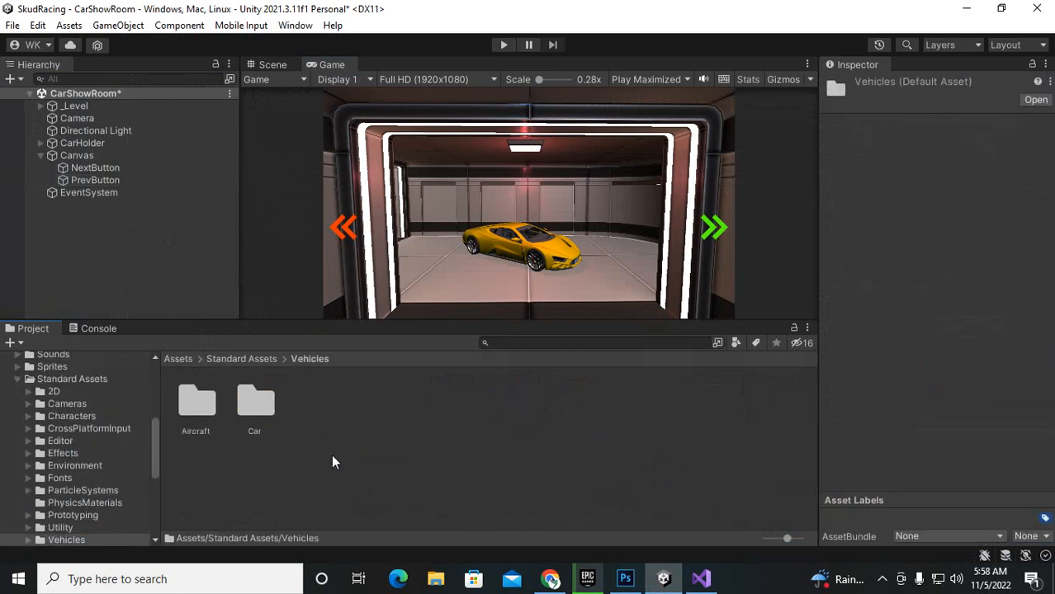
double_click(254, 404)
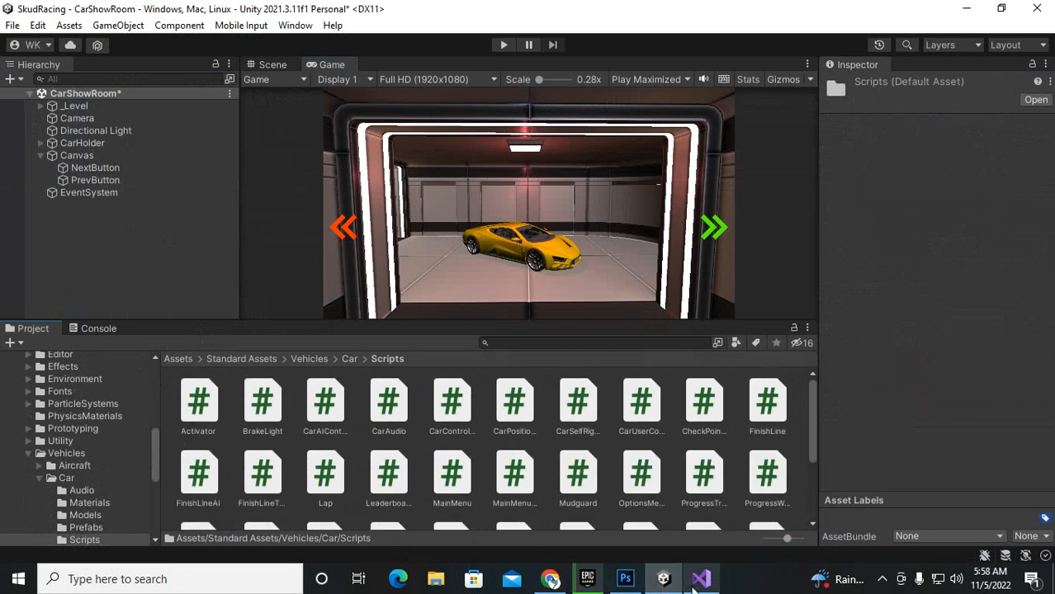
left_click(700, 578)
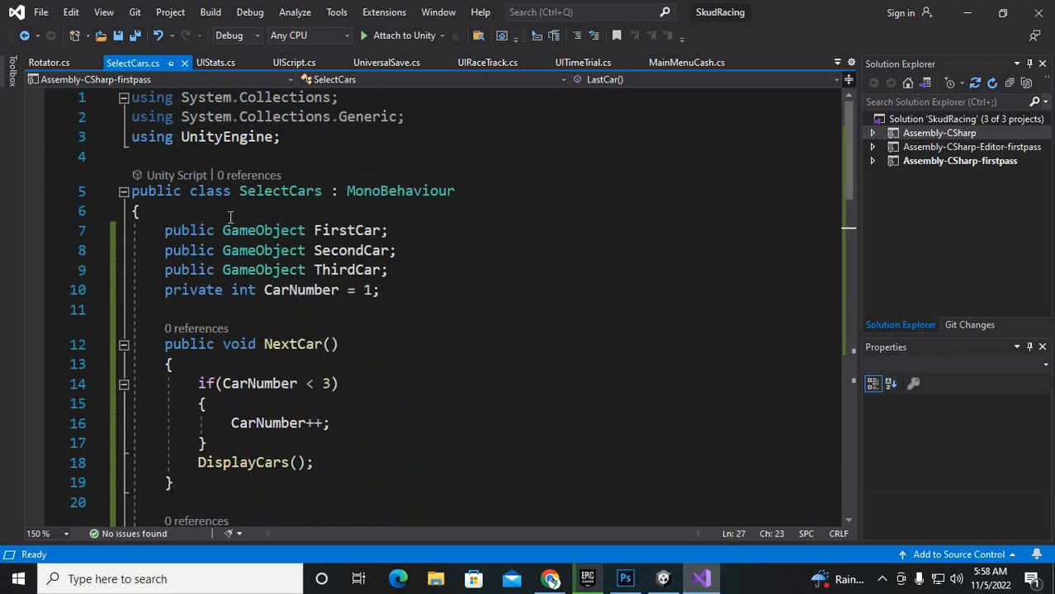
double_click(347, 230)
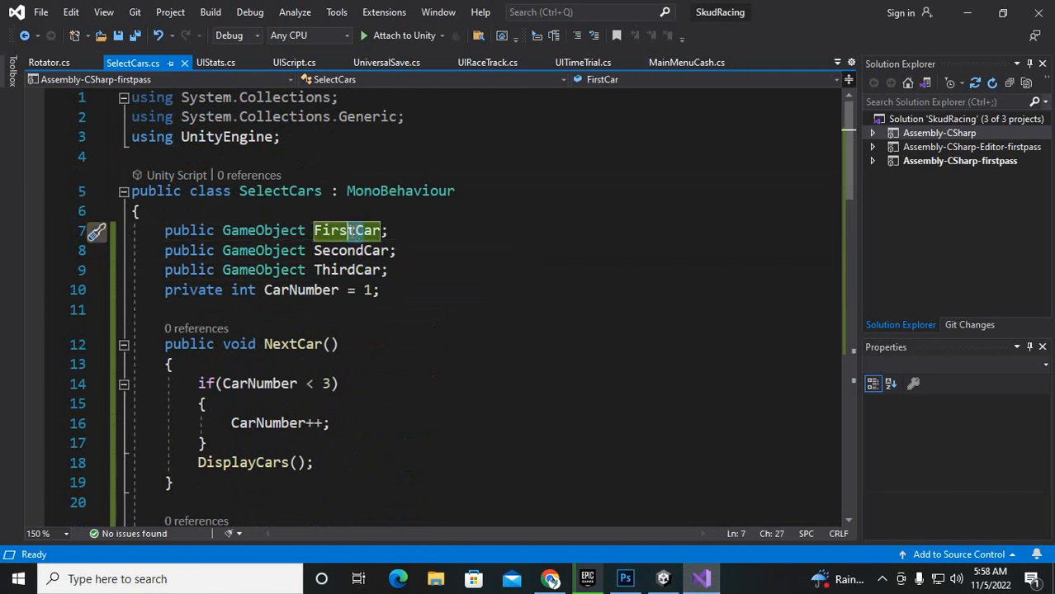
double_click(346, 230)
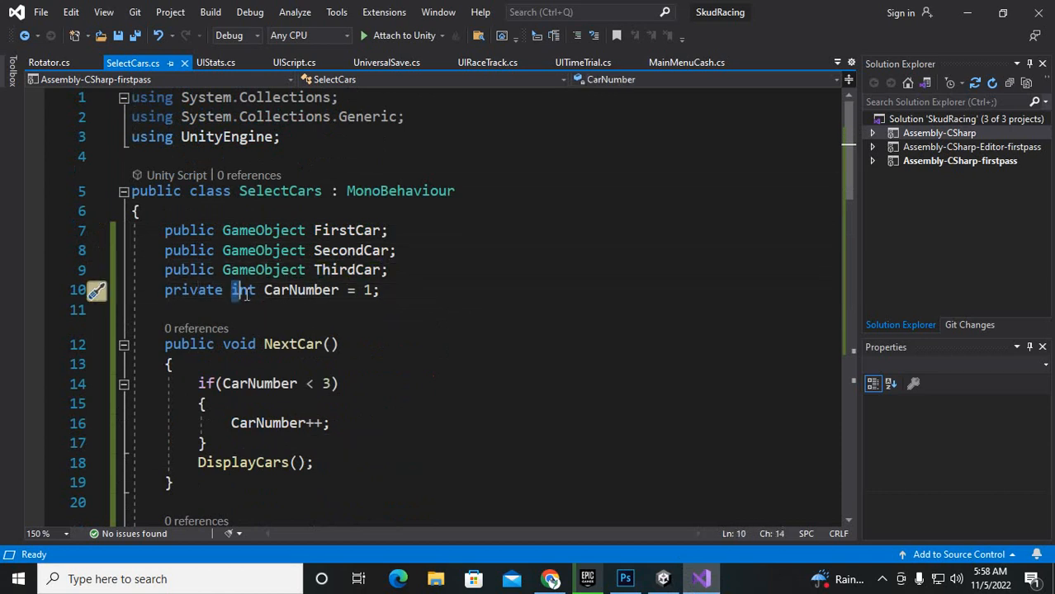
left_click(300, 290)
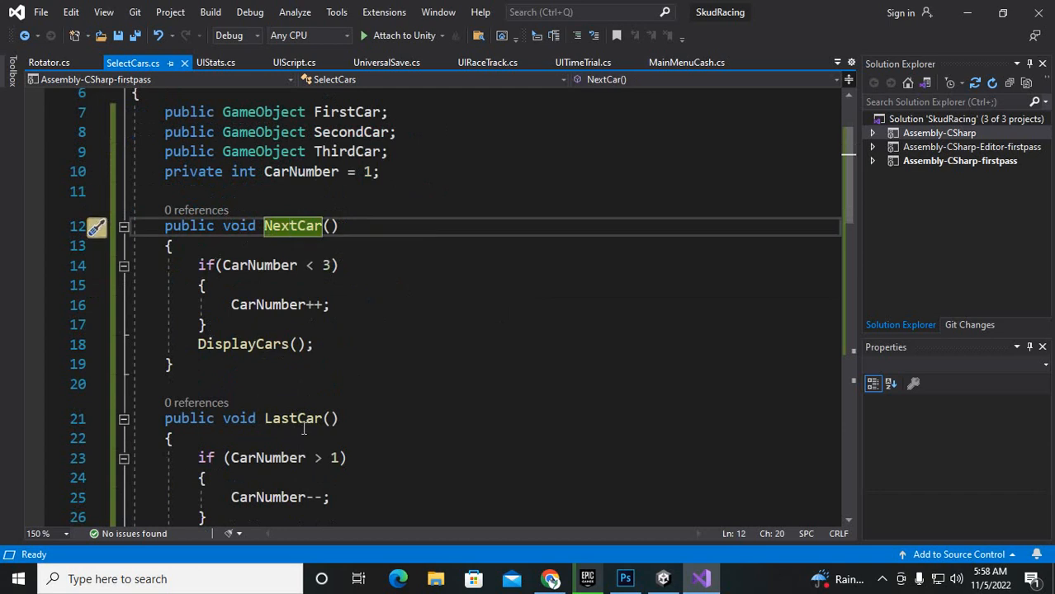
left_click(204, 285)
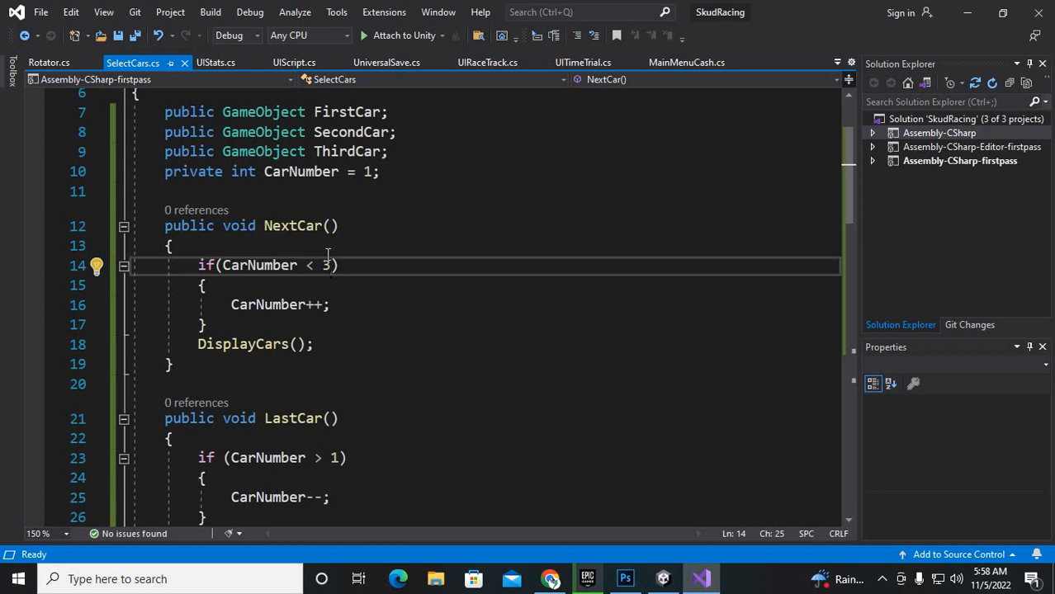
double_click(325, 265)
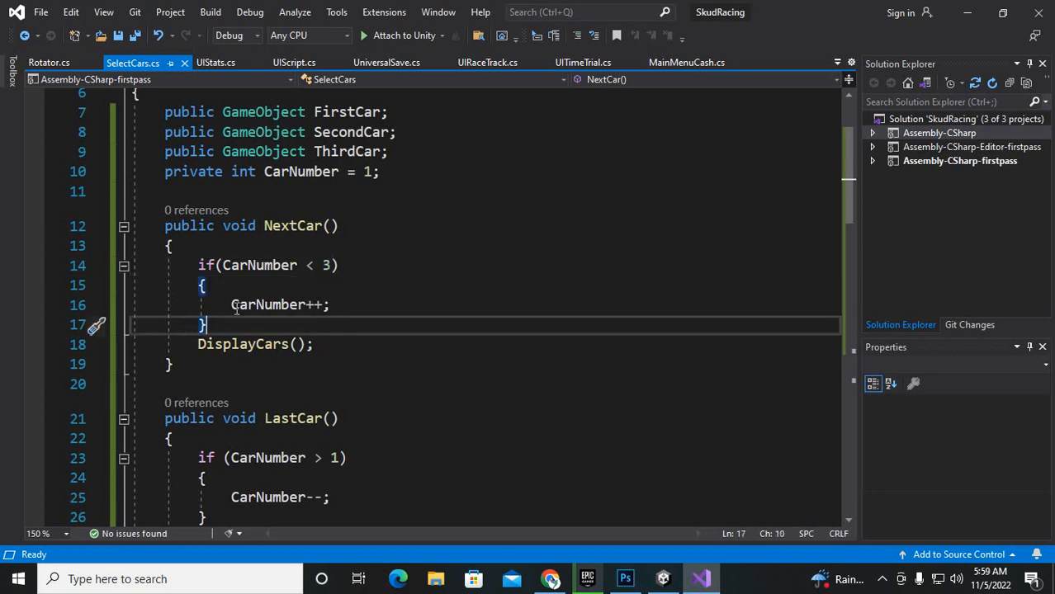
double_click(278, 304)
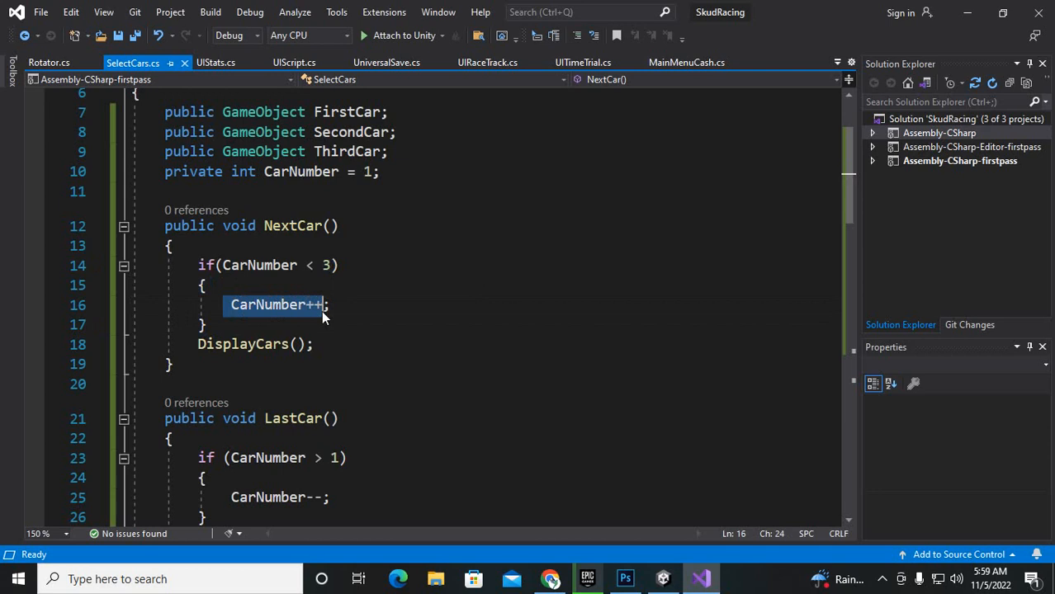
mouse_move(273, 305)
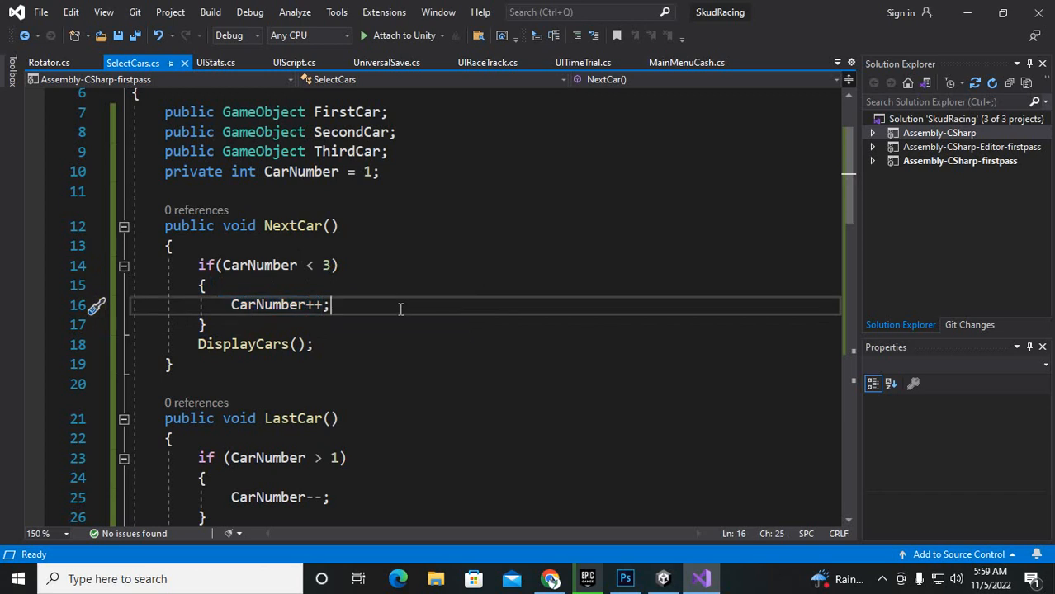
mouse_move(353, 525)
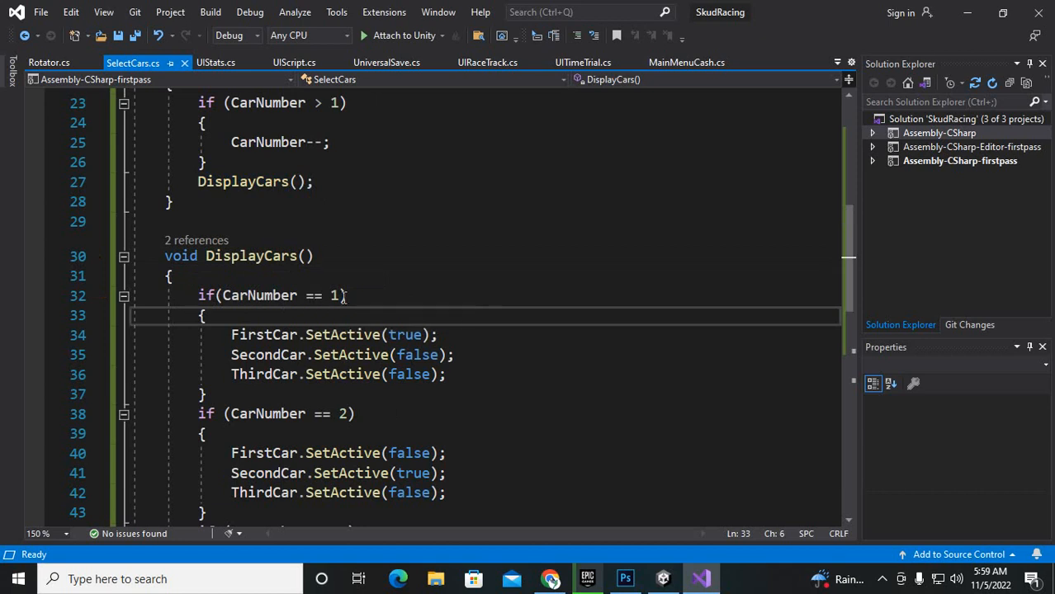
Scroll to DisplayCars in SelectCars.cs and select the SecondCar activation line.
scroll("down", 3)
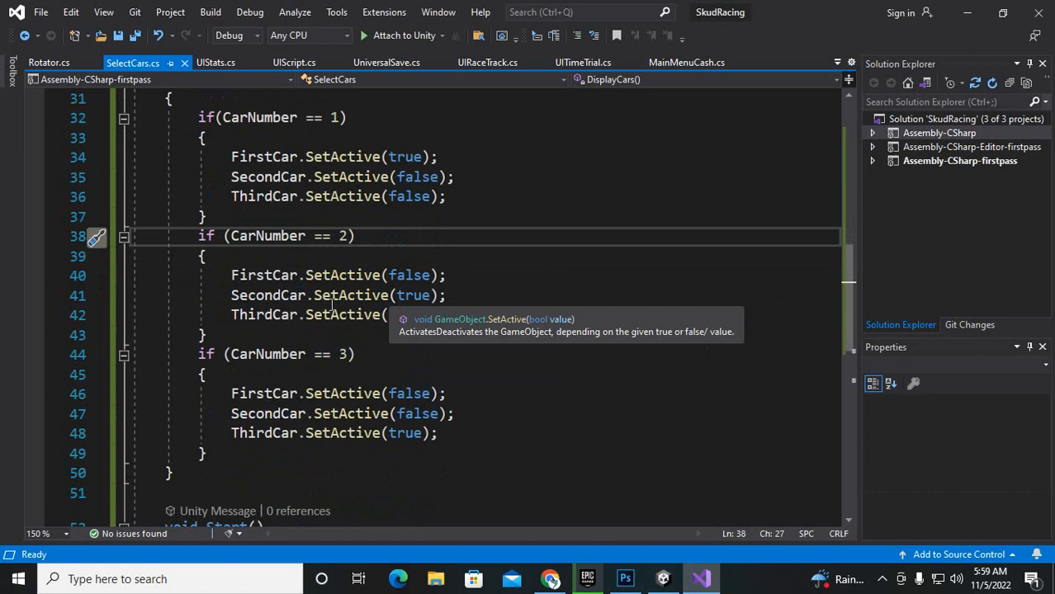
triple_click(331, 294)
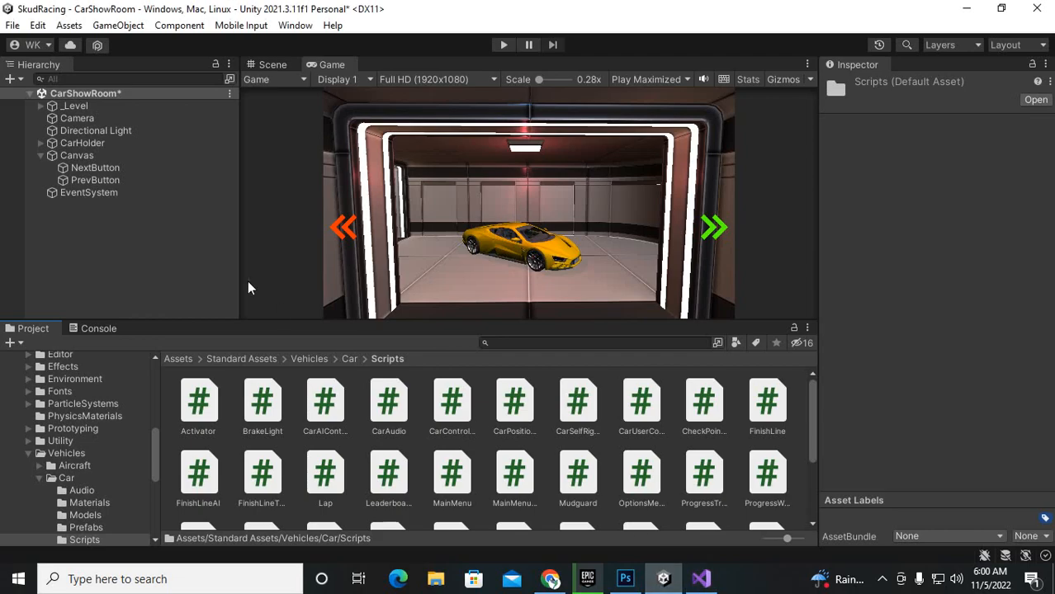
Select the Canvas, scroll to its Select Cars component with YellowPlayerCar, and enter Play mode.
left_click(77, 155)
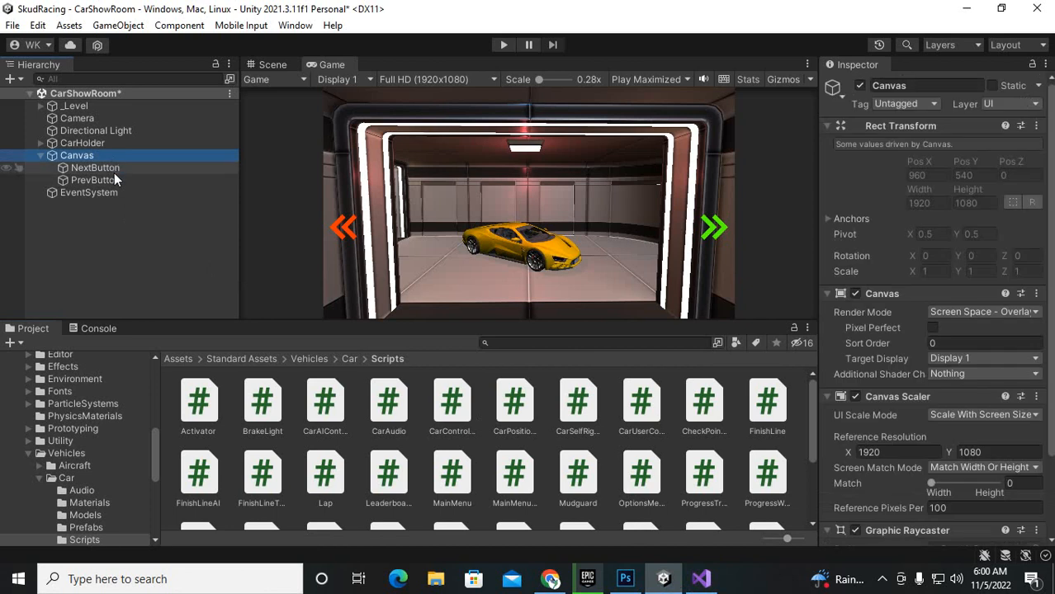
scroll("down", 3)
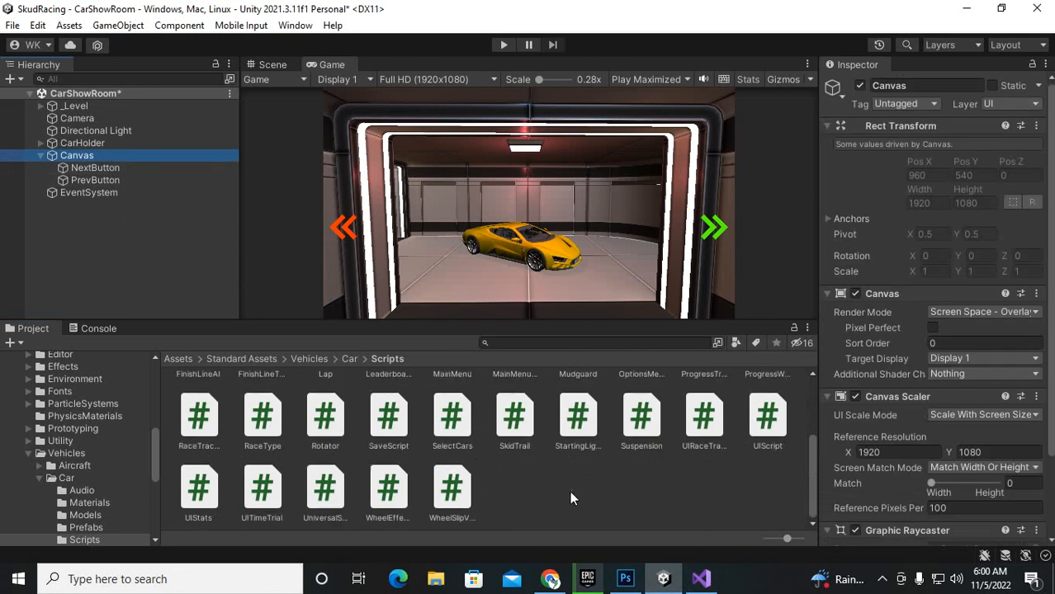
scroll("down", 3)
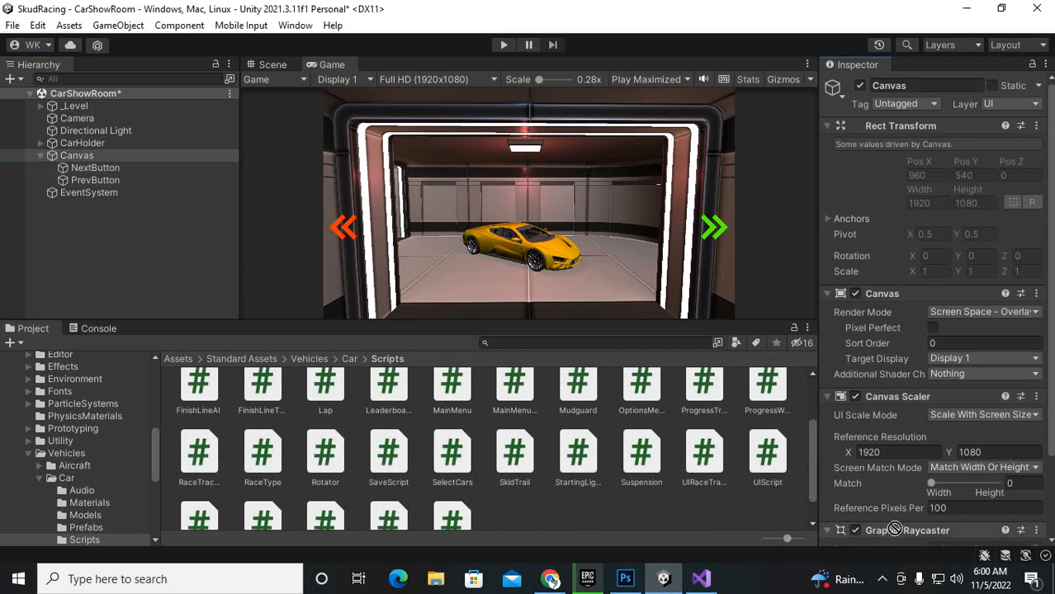
scroll("down", 3)
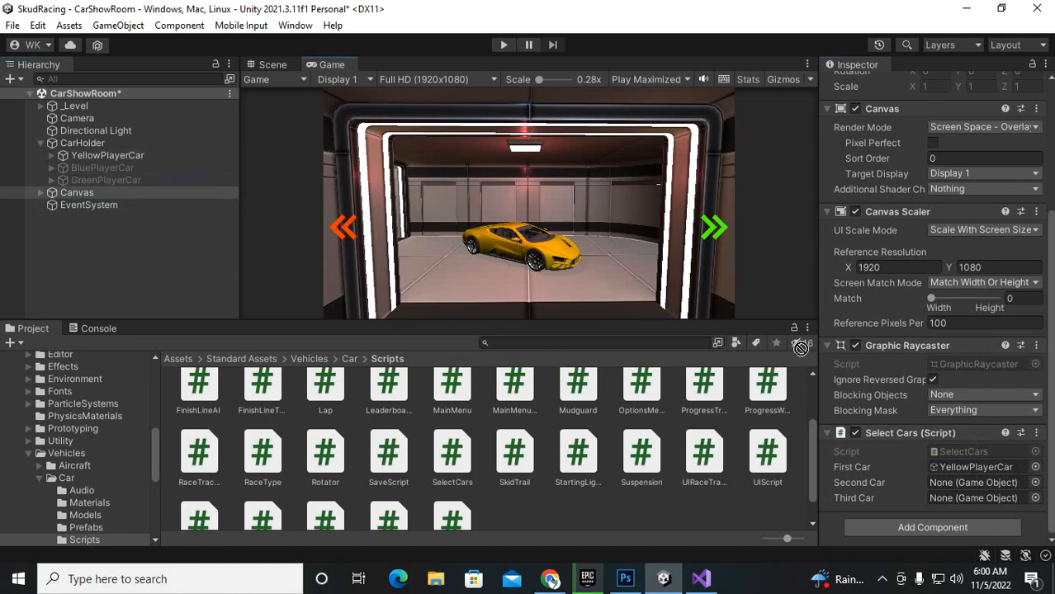
left_click(106, 180)
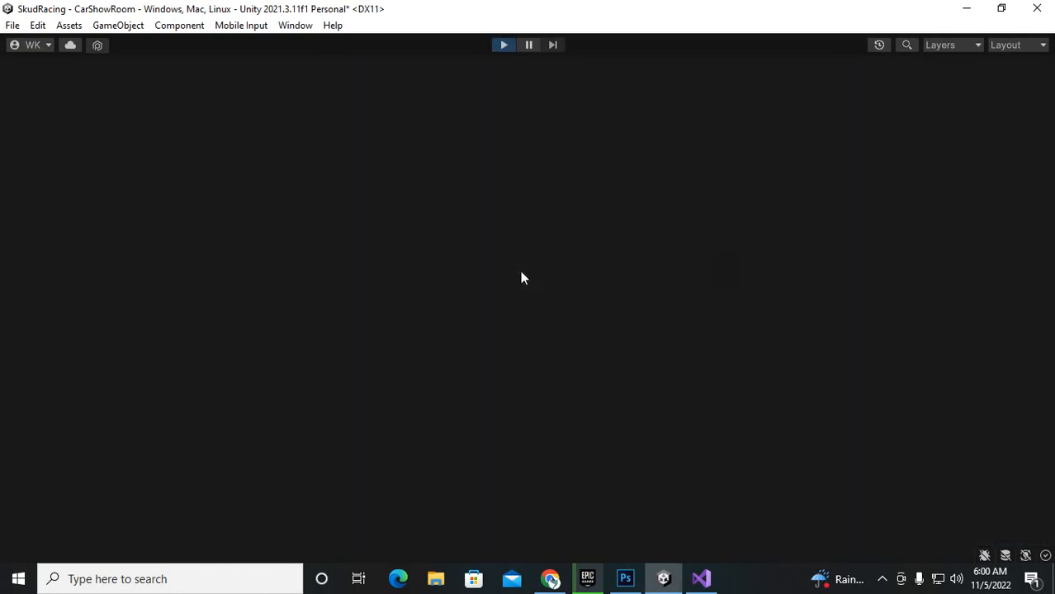
Exit Play mode, inspect BluePlayerCar, then select NextButton in the Hierarchy.
left_click(503, 45)
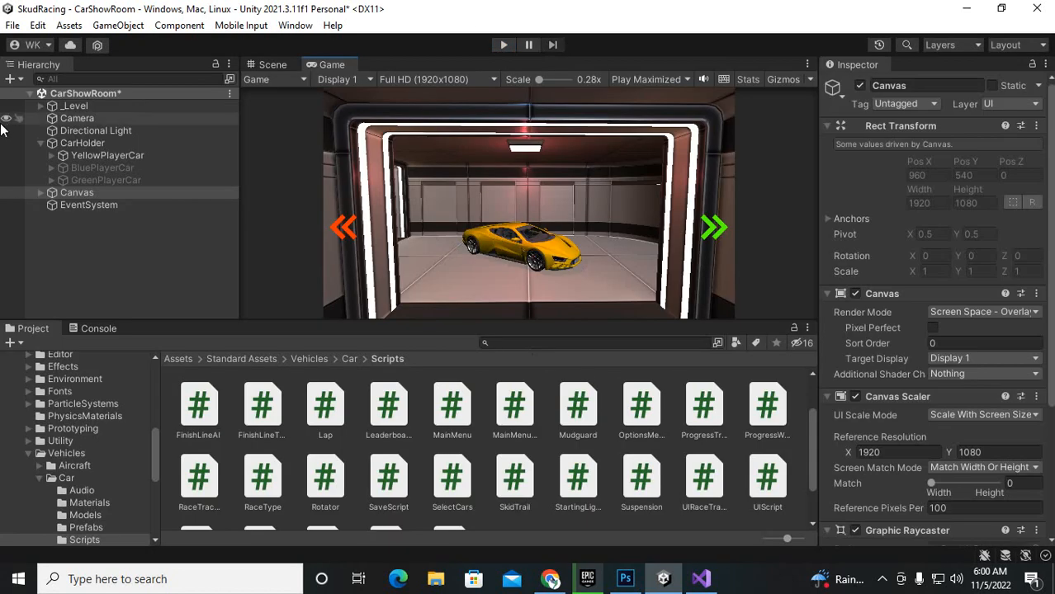
left_click(102, 167)
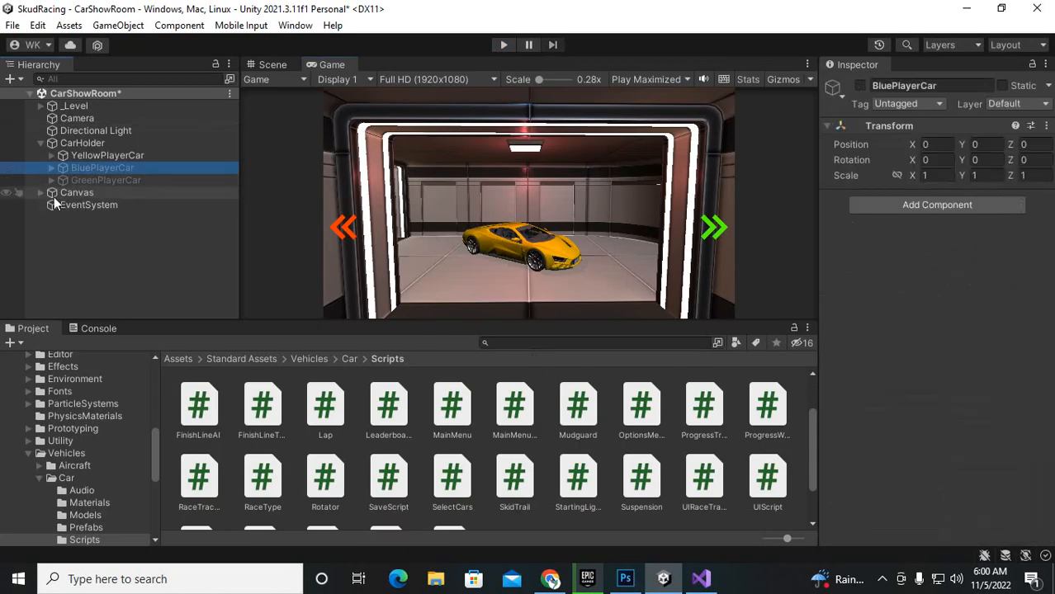
left_click(76, 193)
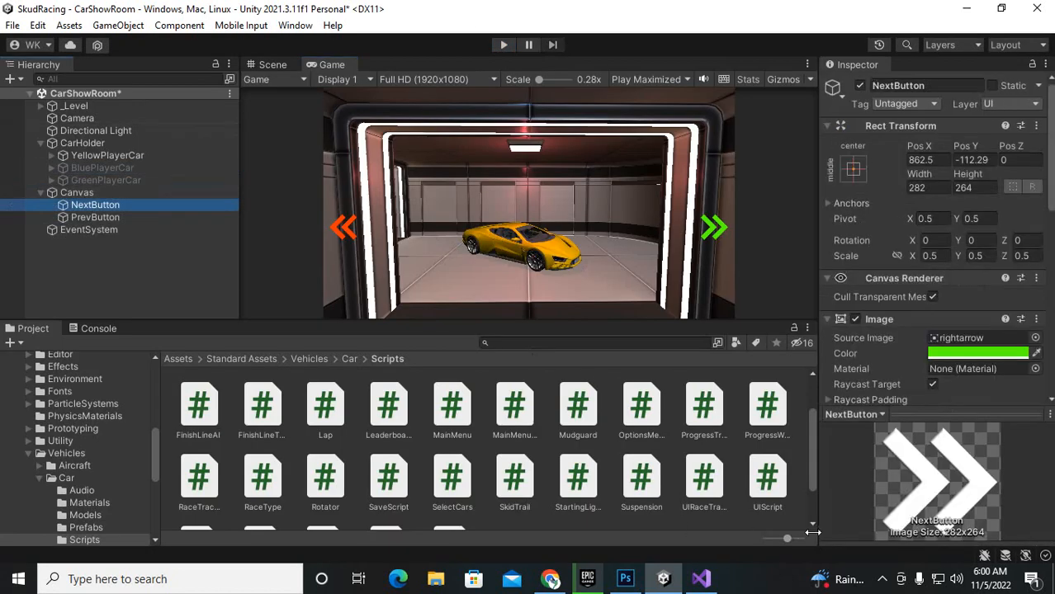
Add a NextButton On Click event calling SelectCars.NextCar on the Canvas, then select PrevButton.
scroll("down", 3)
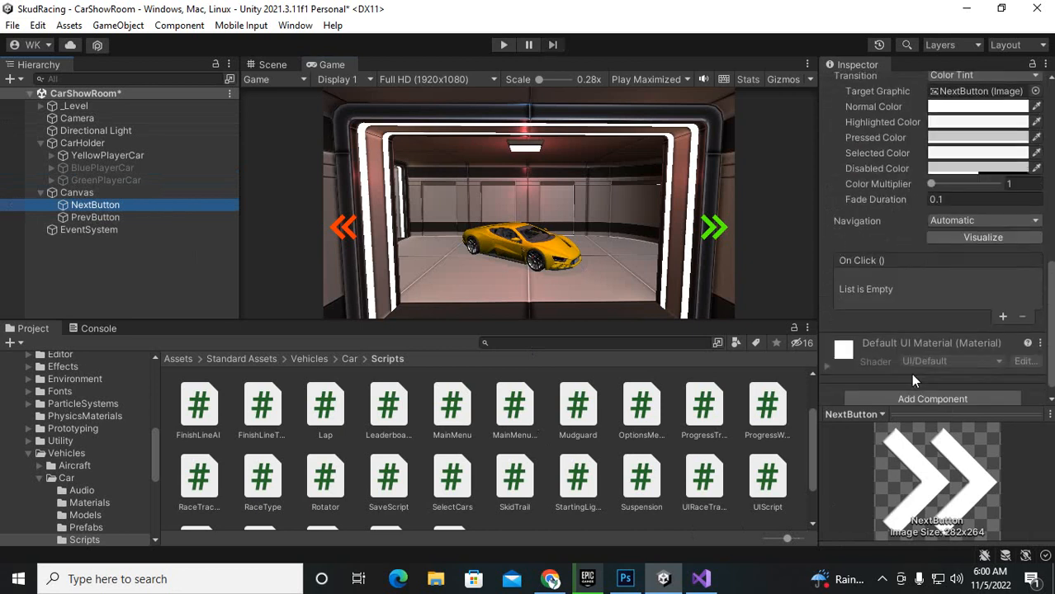
left_click(1002, 316)
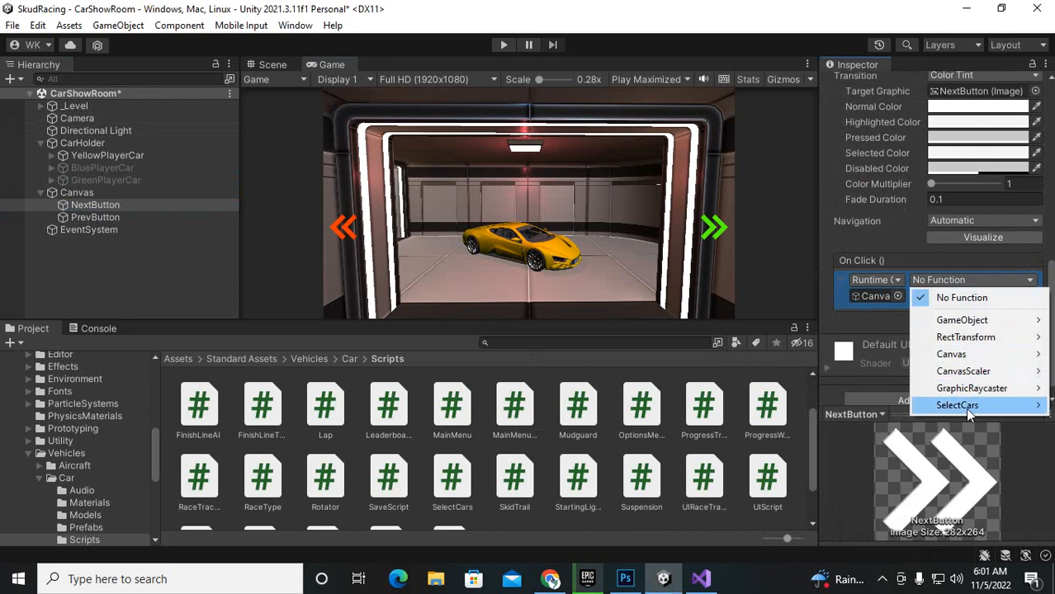
left_click(957, 405)
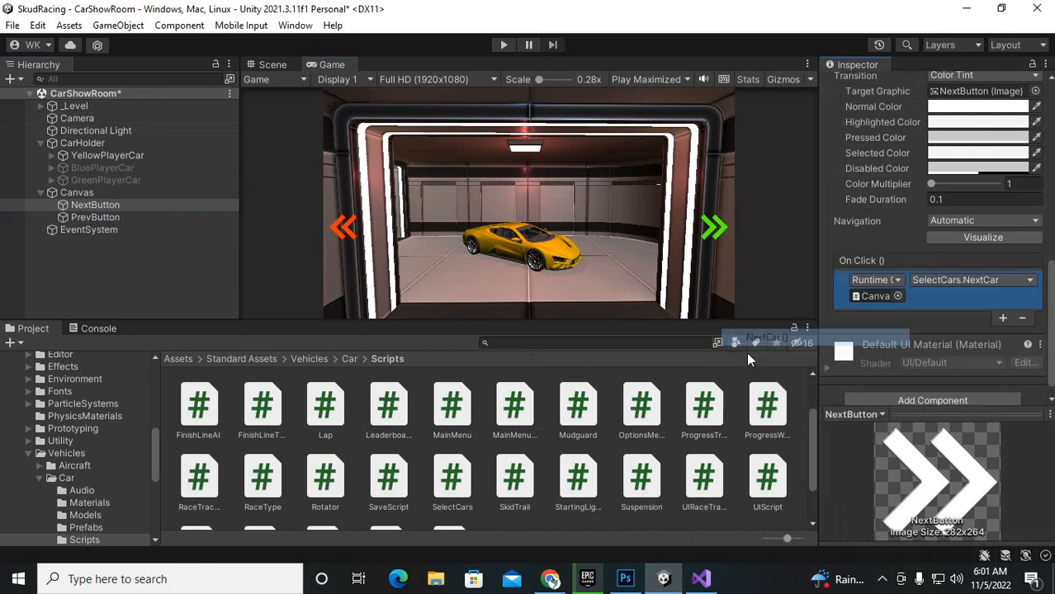
left_click(94, 217)
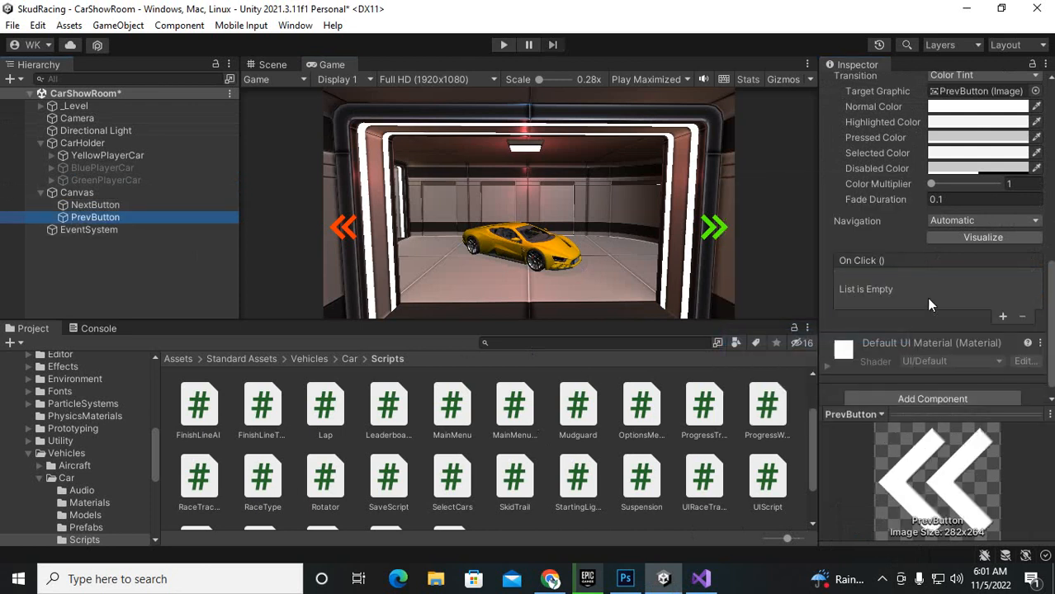
Add a PrevButton On Click event calling SelectCars.LastCar on the Canvas and enter Play mode.
left_click(1002, 316)
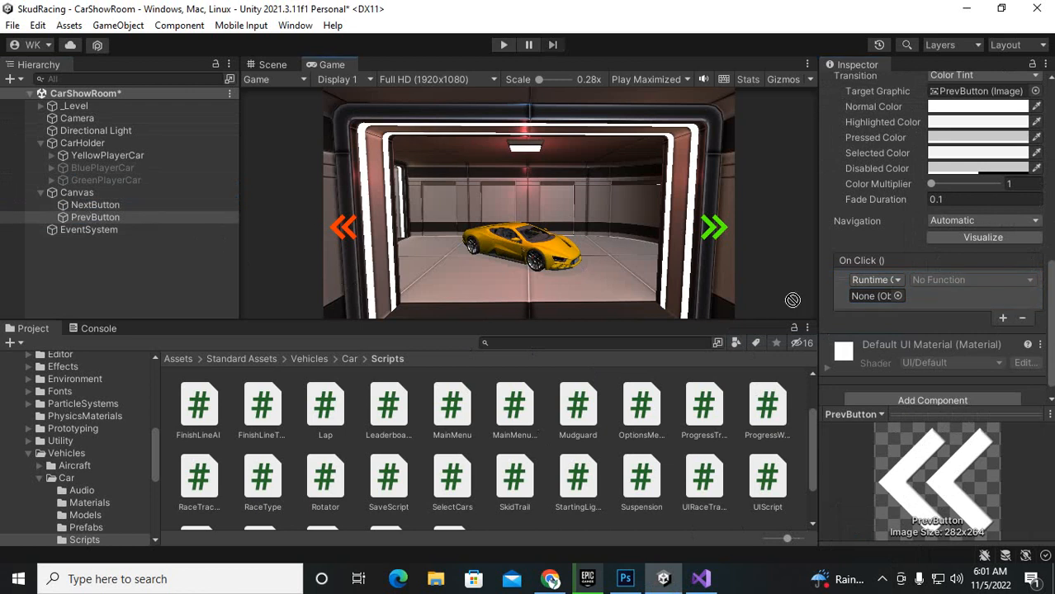
left_click(973, 279)
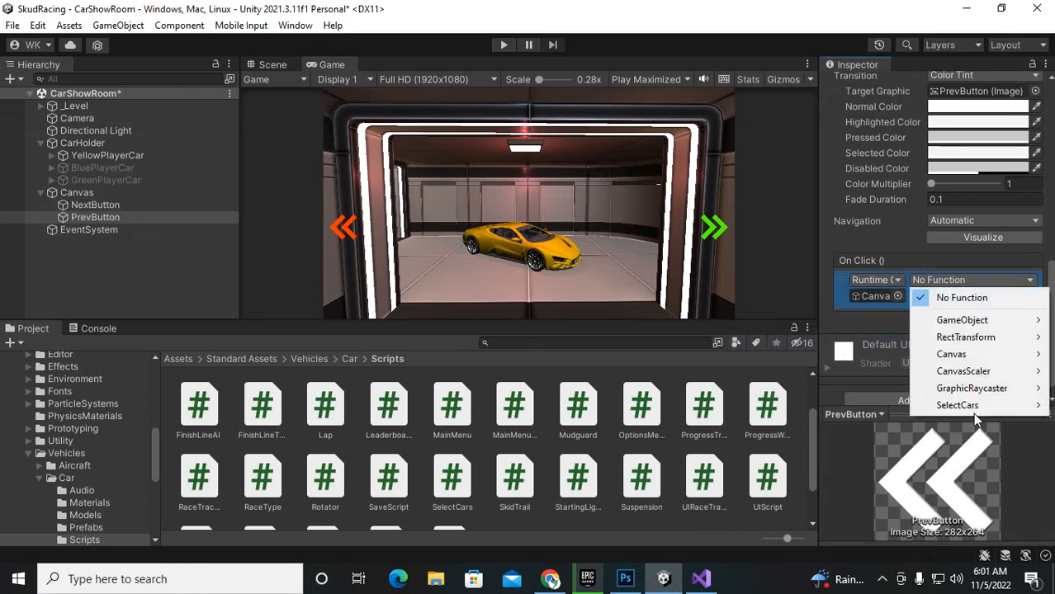
left_click(958, 405)
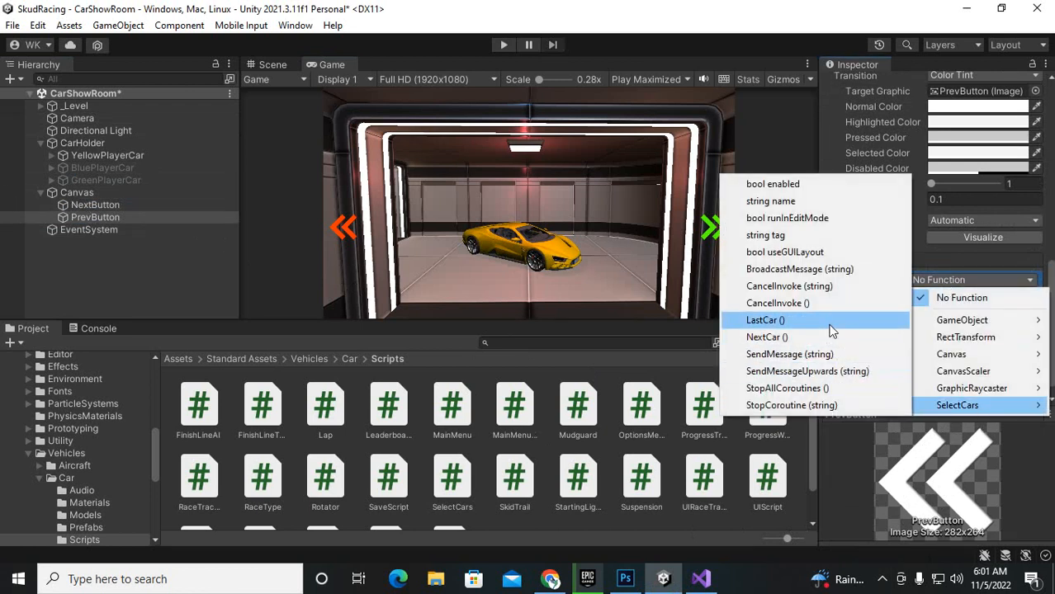
left_click(764, 321)
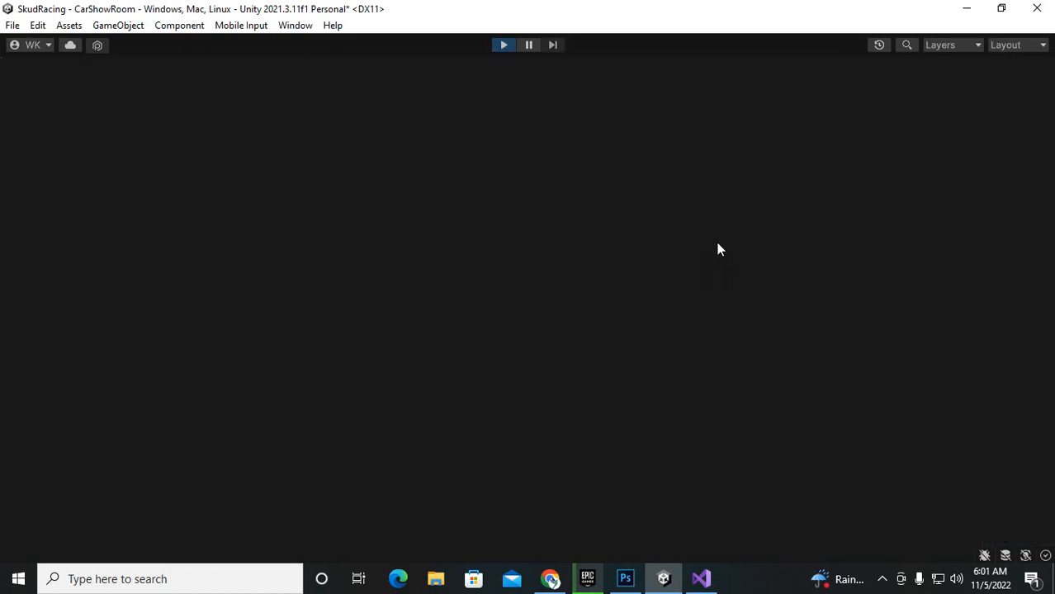
left_click(502, 45)
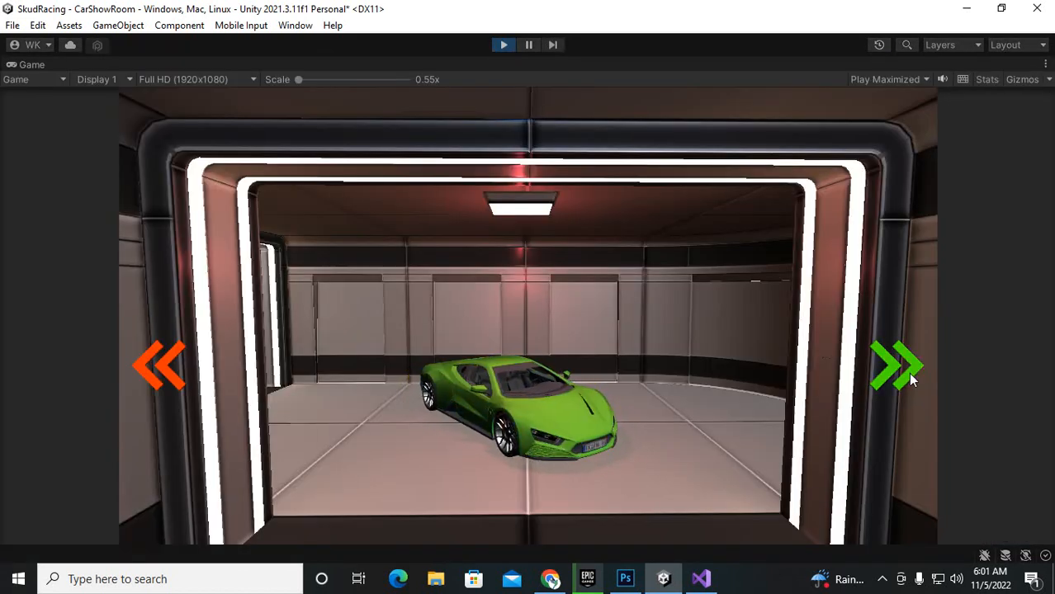